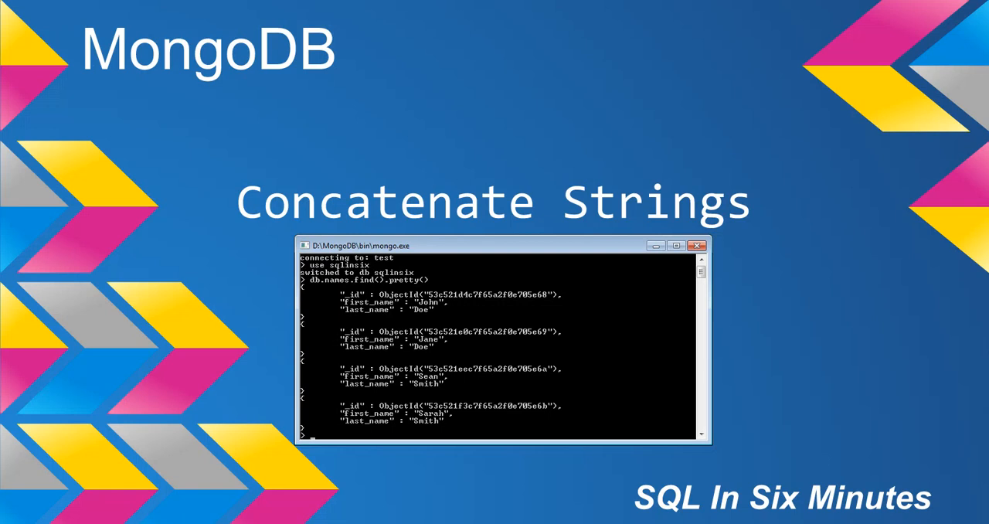
Switch to the sqlinsix database, list the names documents, and begin db.names.aggregate({$project: {.
text(use sqlinsix)
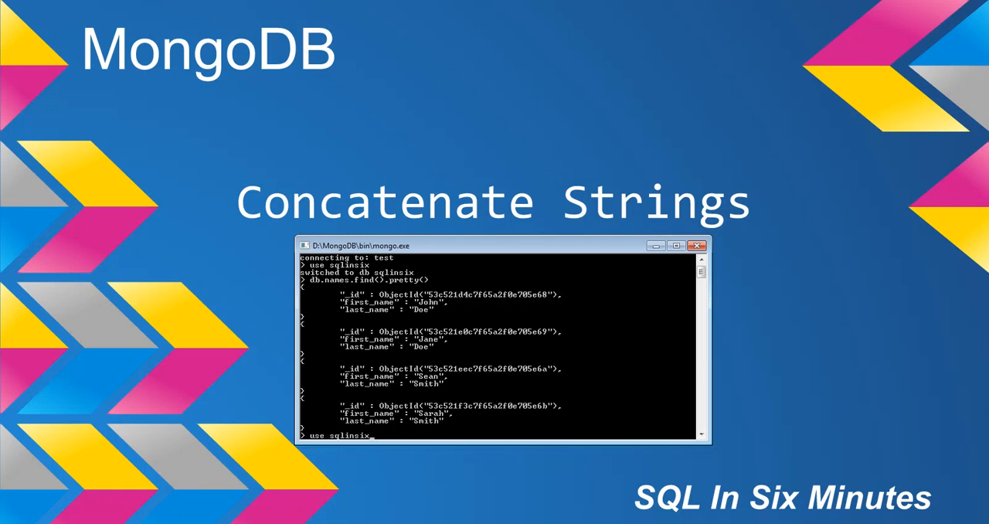
text(db.names.find().pretty)
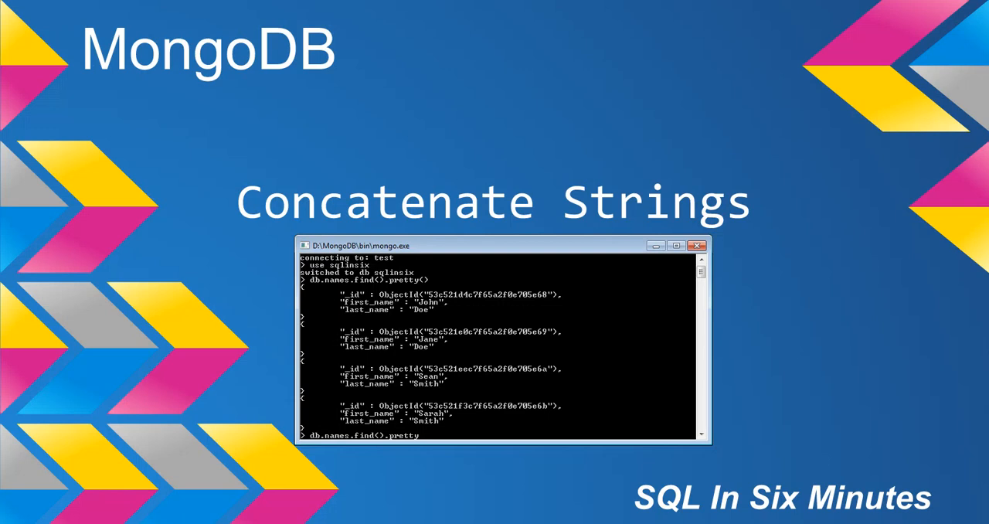
text(db.names.aggre)
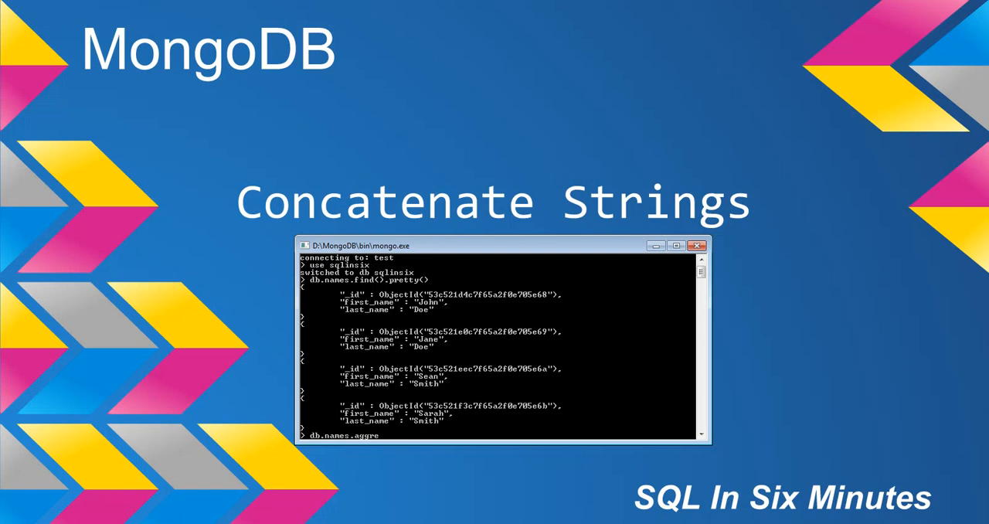
text(gate)
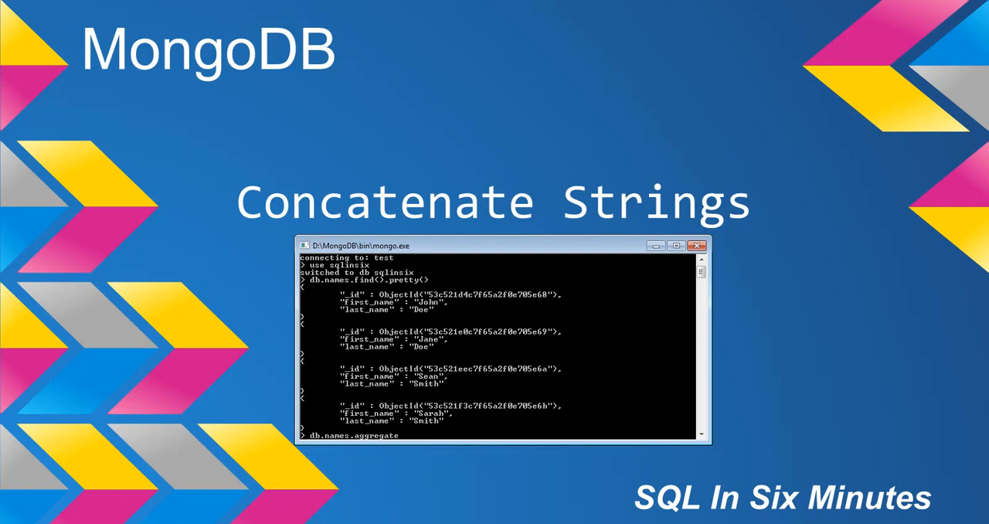
text(()
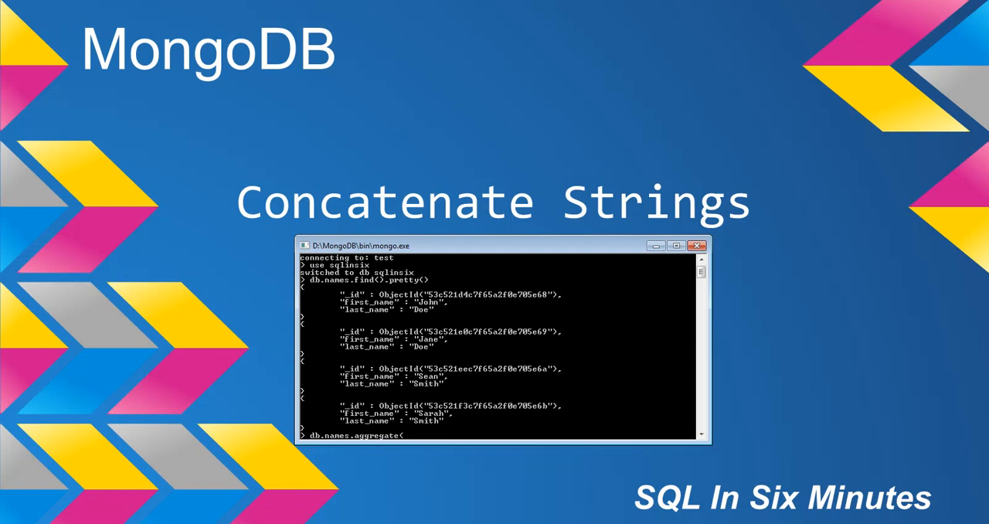
text(({$project: {")
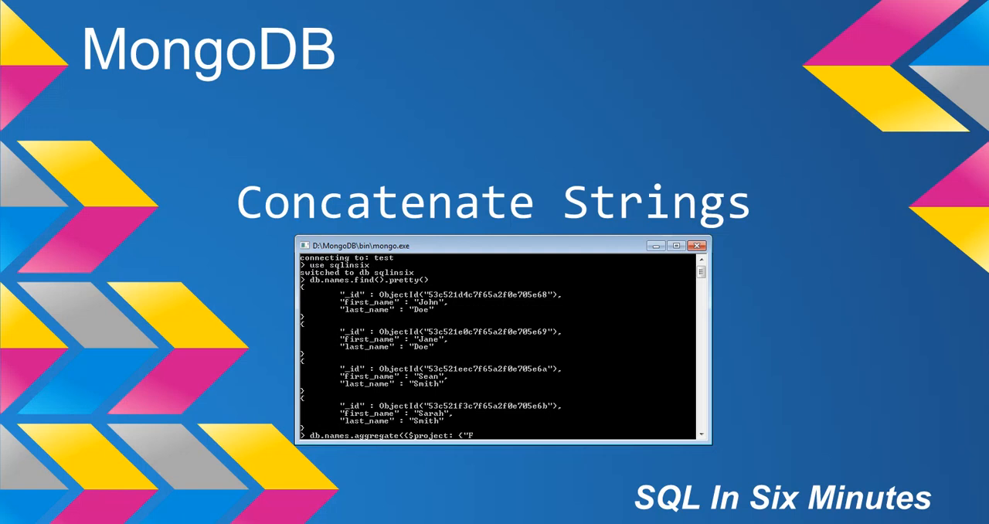
Define a "Full Name" output field whose value starts a $concat array with "$.
text(Full Name")
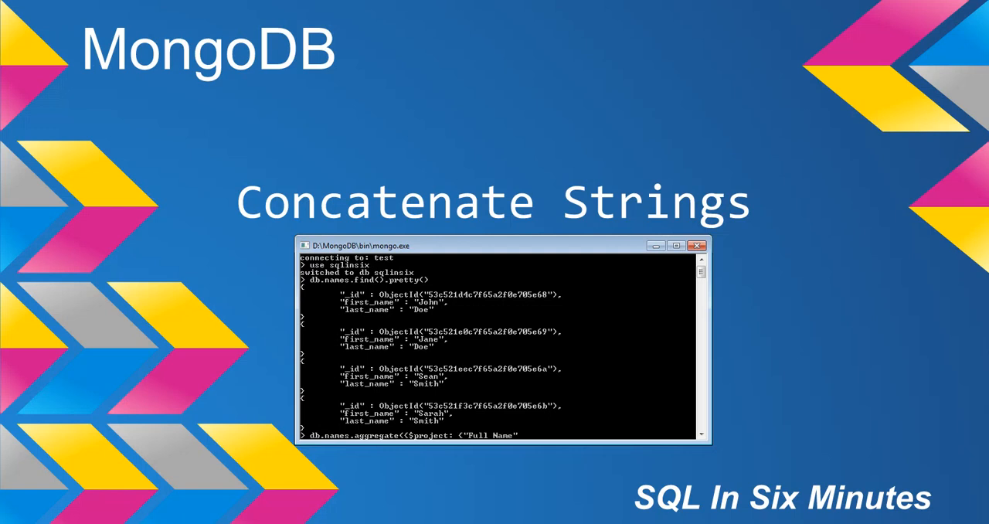
text(:)
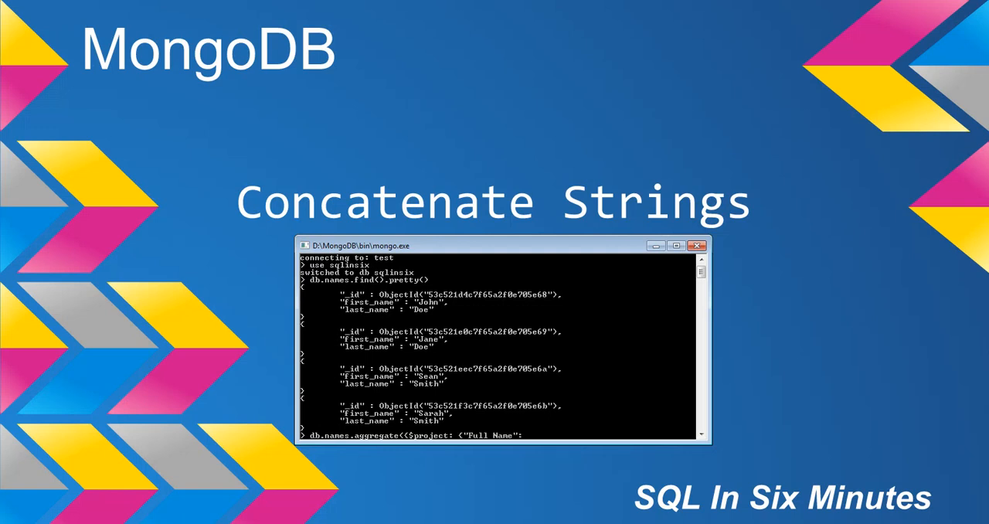
text({$conca)
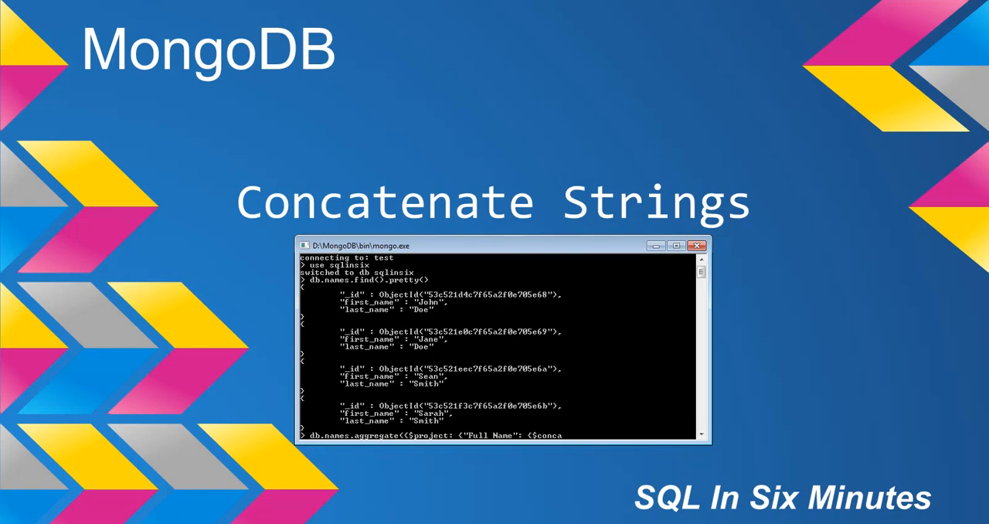
text(t:)
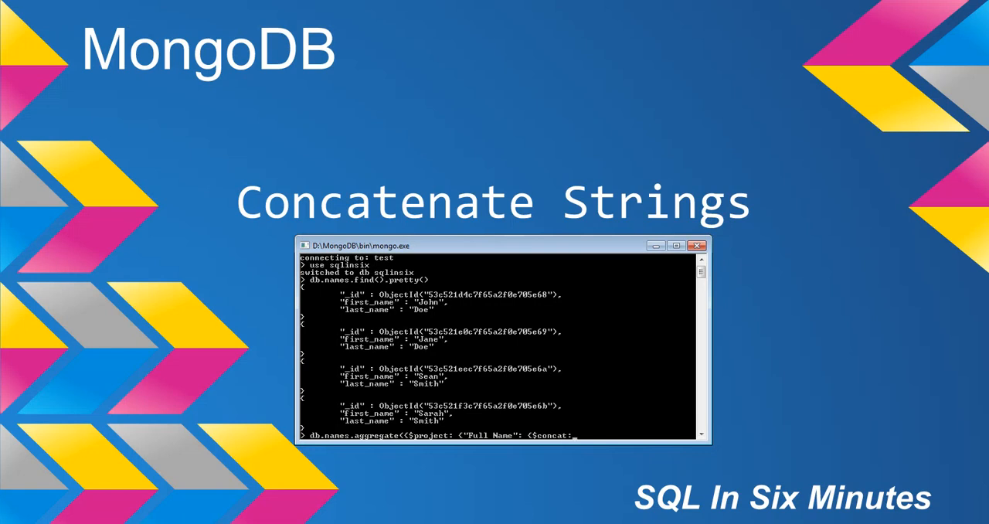
text([)
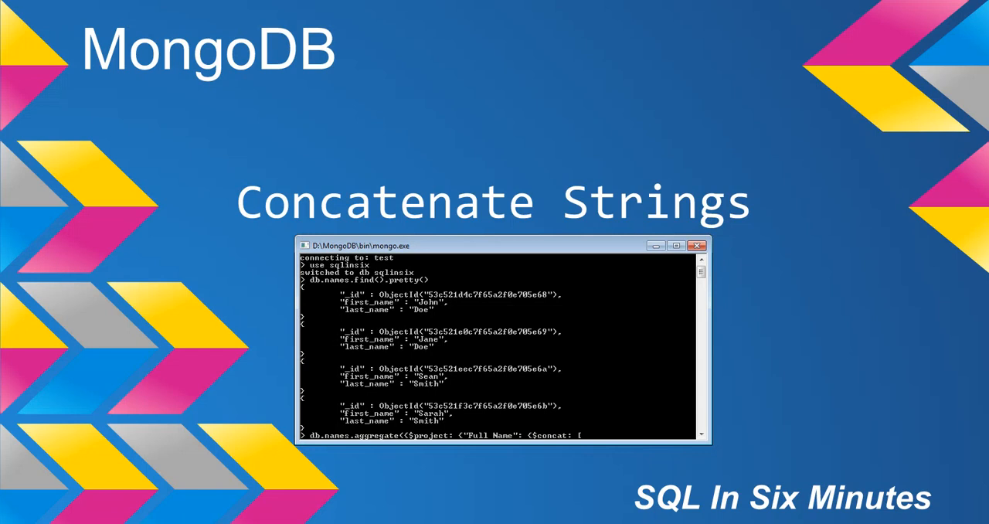
text([)
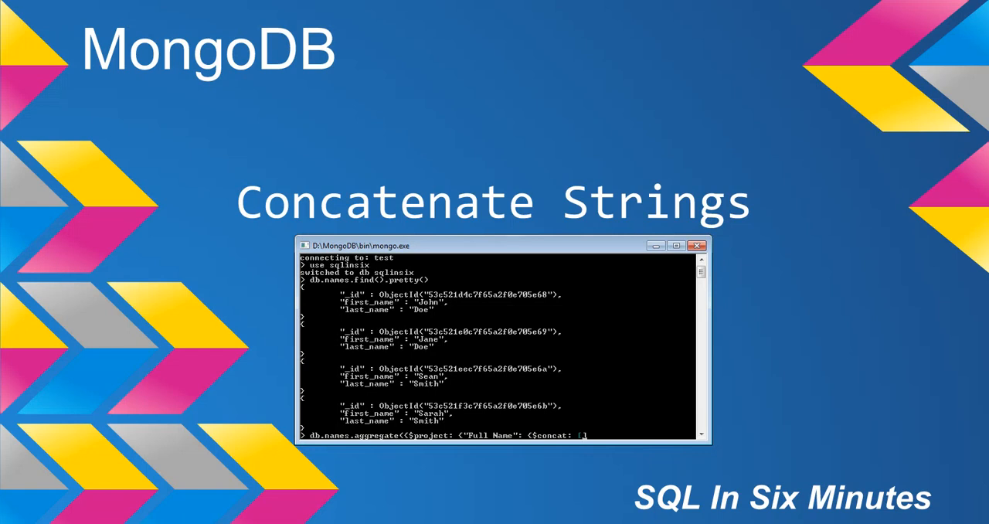
text("$)
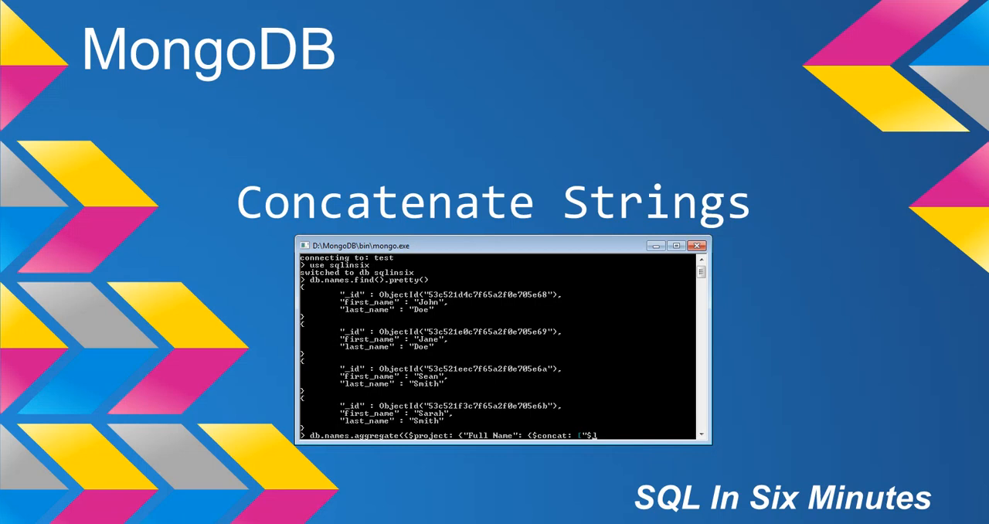
Concatenate $first_name, " " and $last_name, run it, and get the invalid operator '$concat' error.
text(first_name")
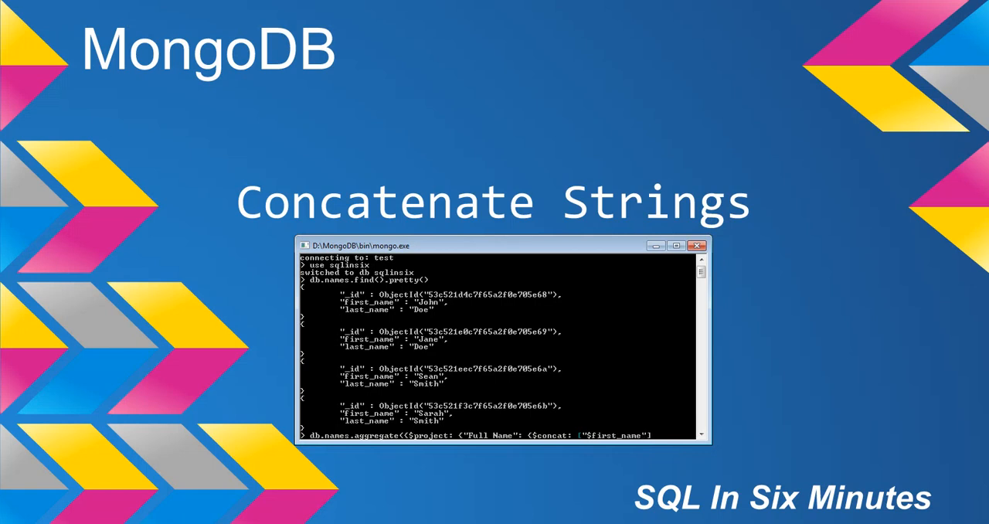
text(])
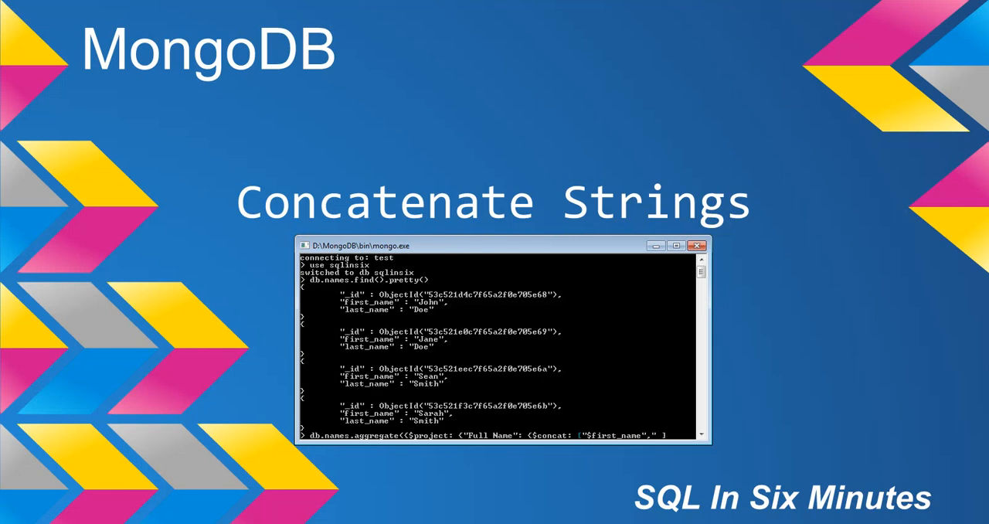
text(" ","$last_name)
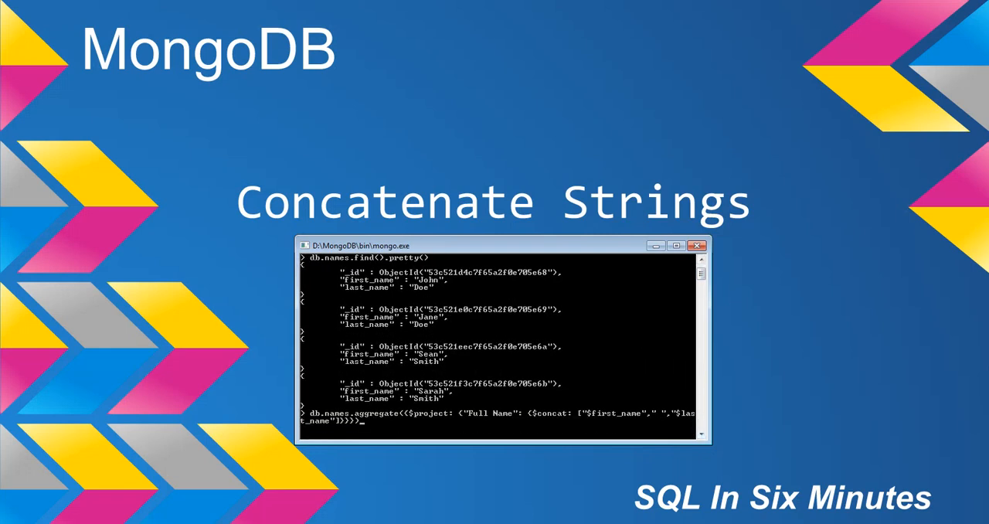
key(Return)
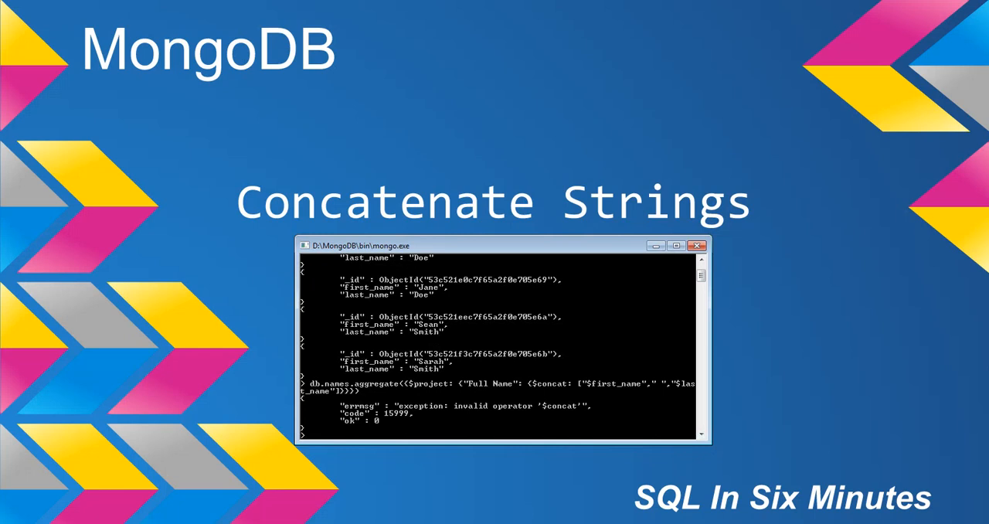